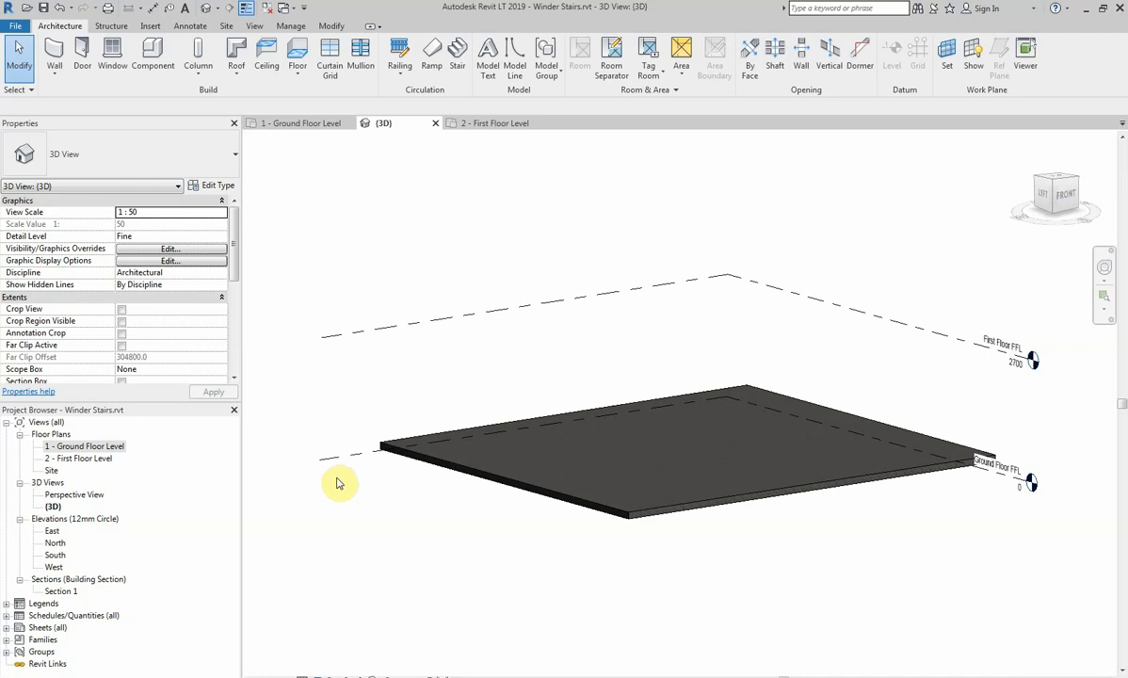
mouse_move(304, 475)
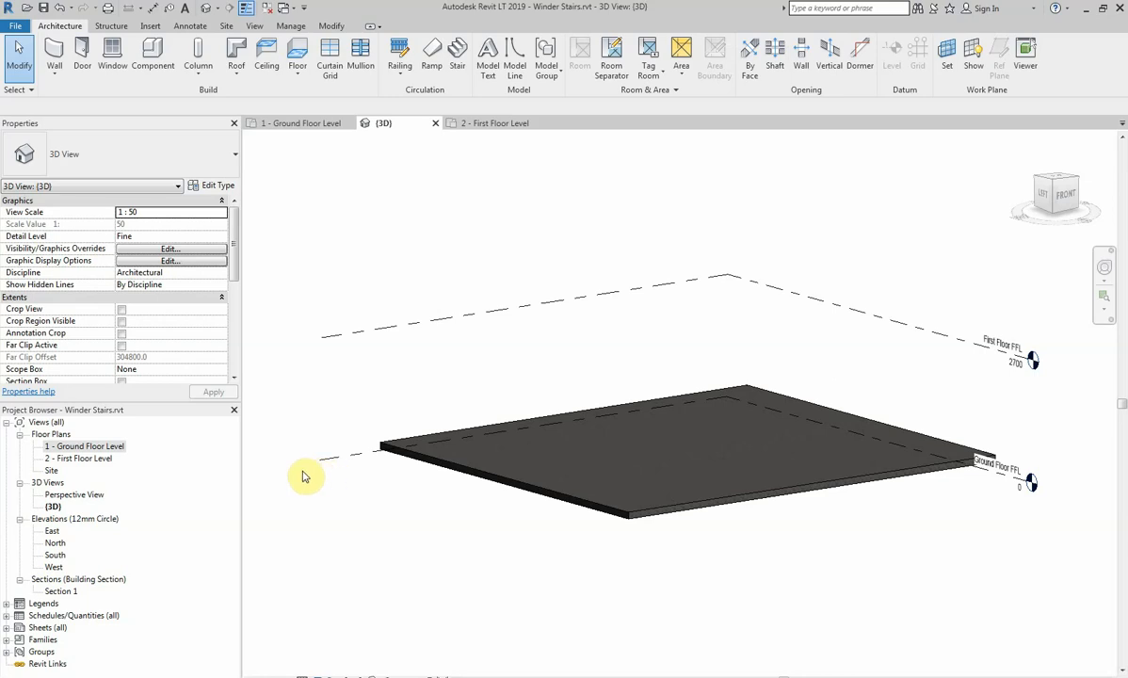
Step: Show the 1 - Ground Floor Level plan zoomed to extents
double_click(85, 445)
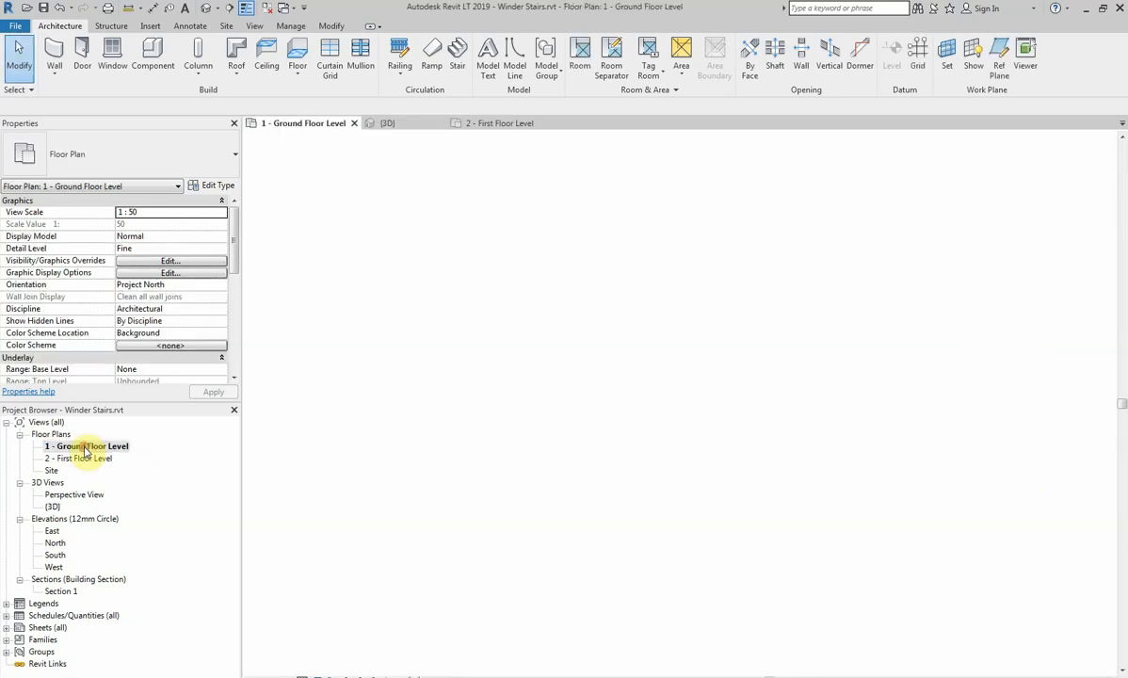
double_click(90, 445)
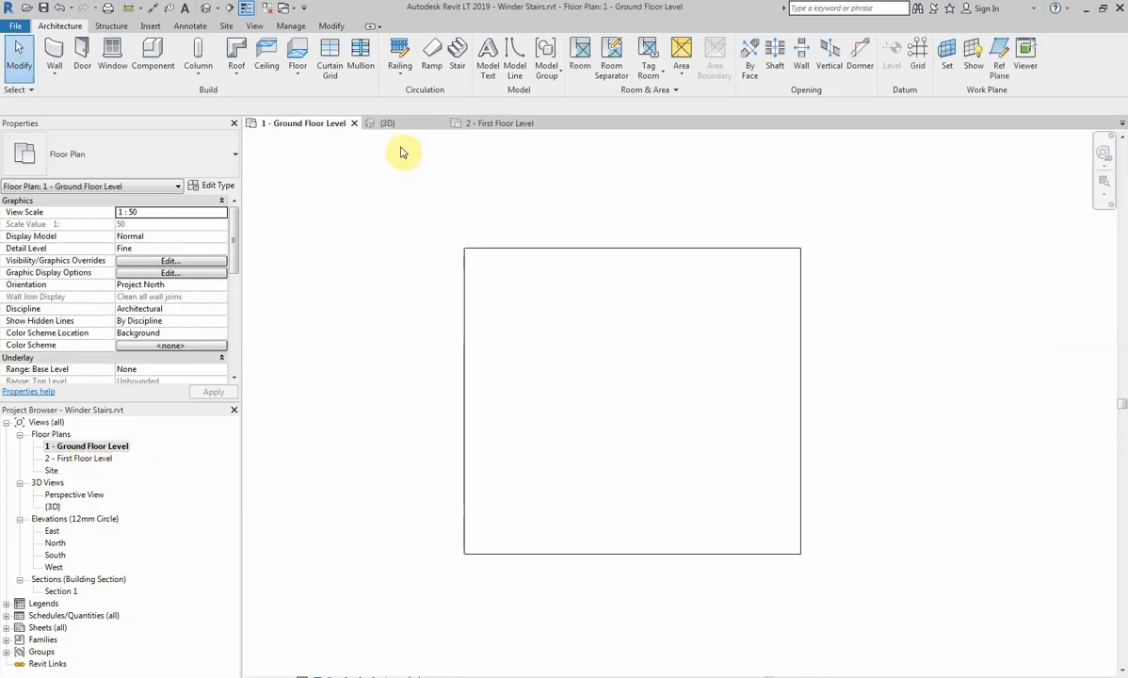
mouse_move(399, 55)
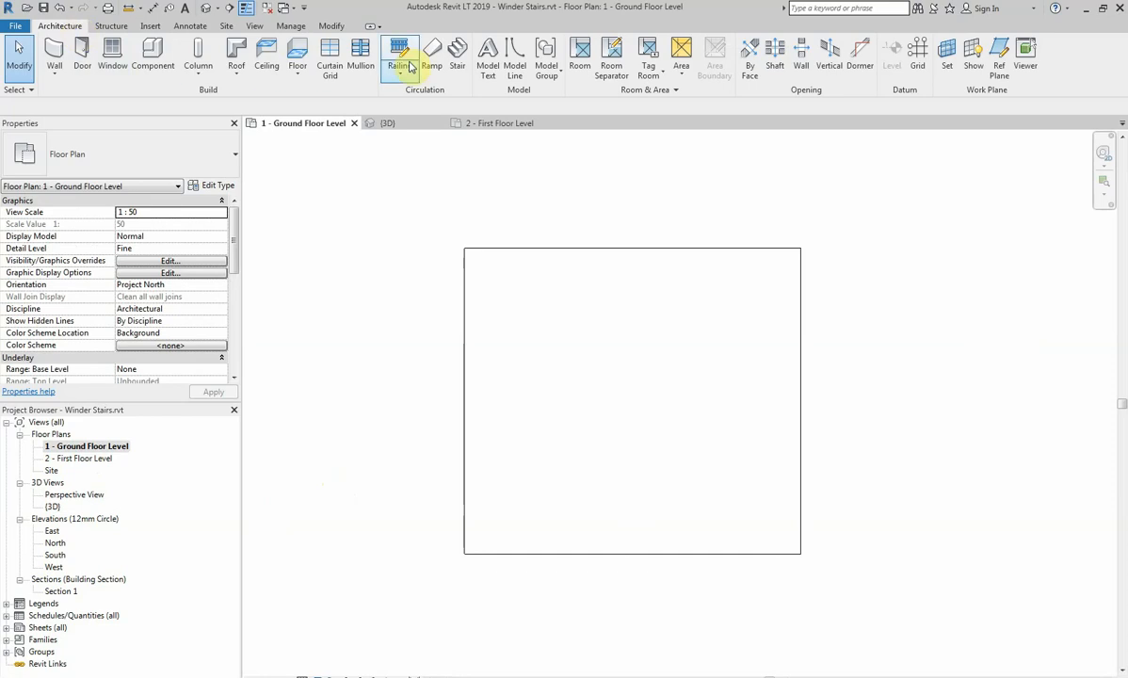
Step: Begin a Stair from the Architecture tools with Actual Run Width 1000
left_click(456, 53)
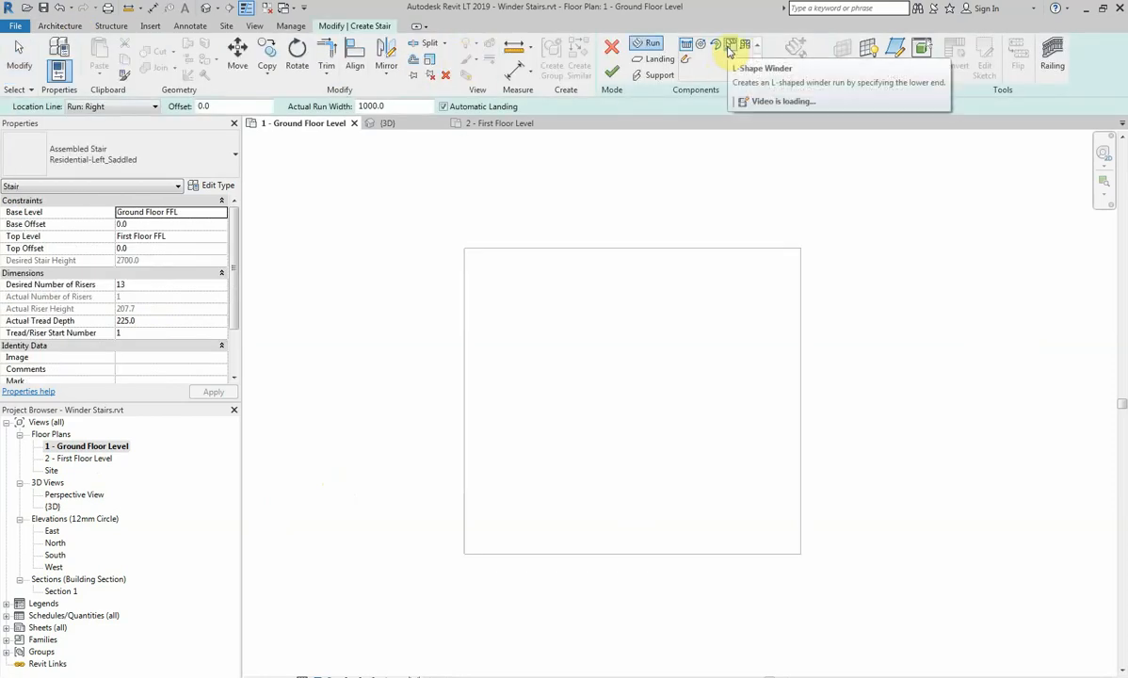
mouse_move(731, 46)
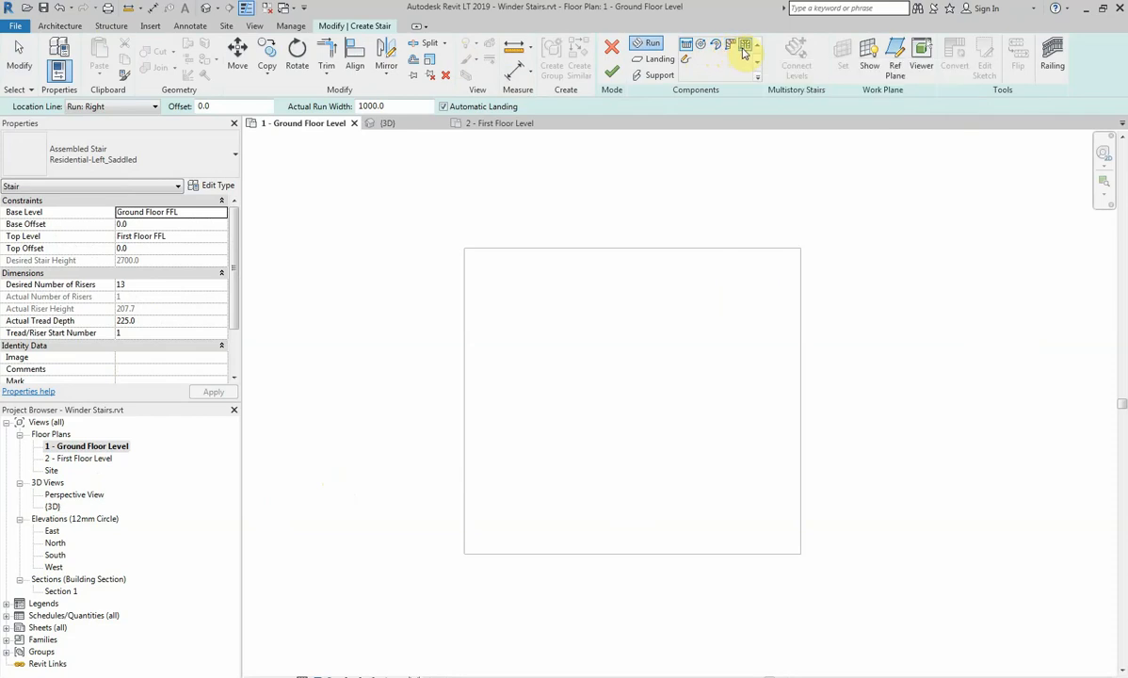
mouse_move(744, 47)
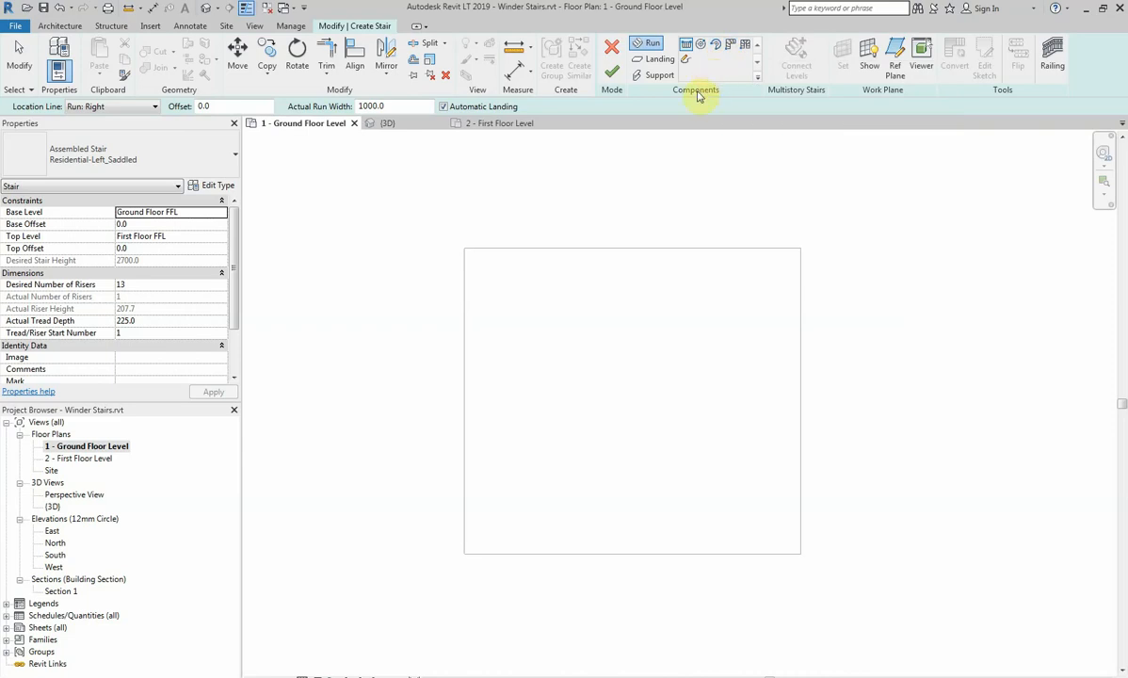
mouse_move(658, 158)
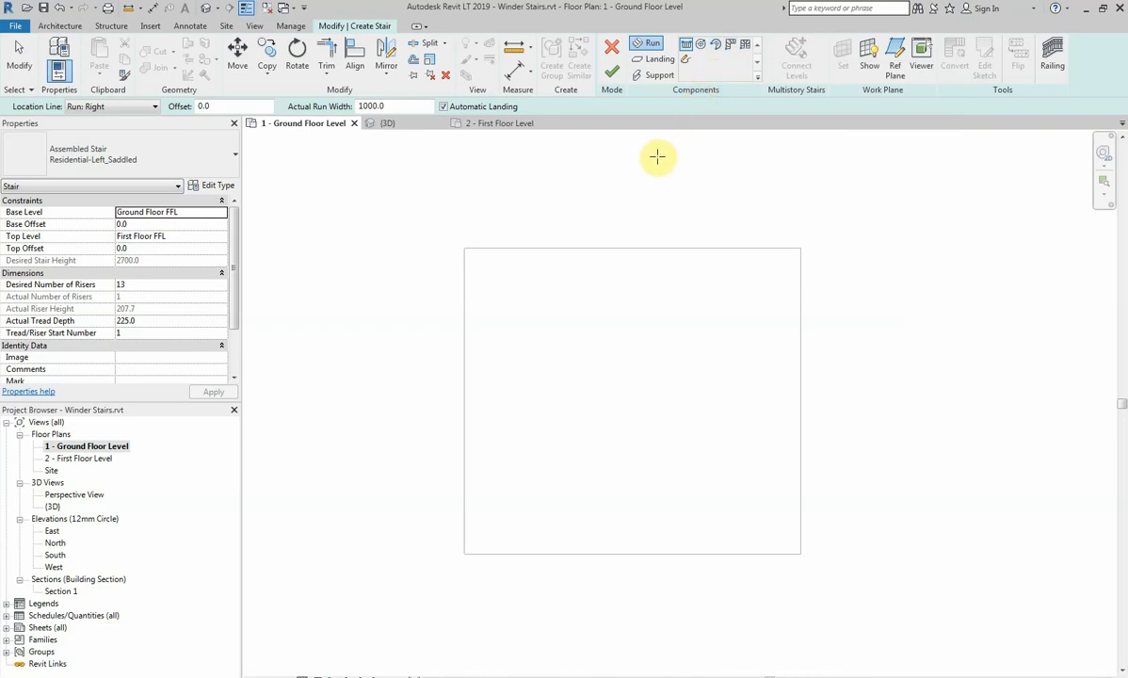
mouse_move(644, 179)
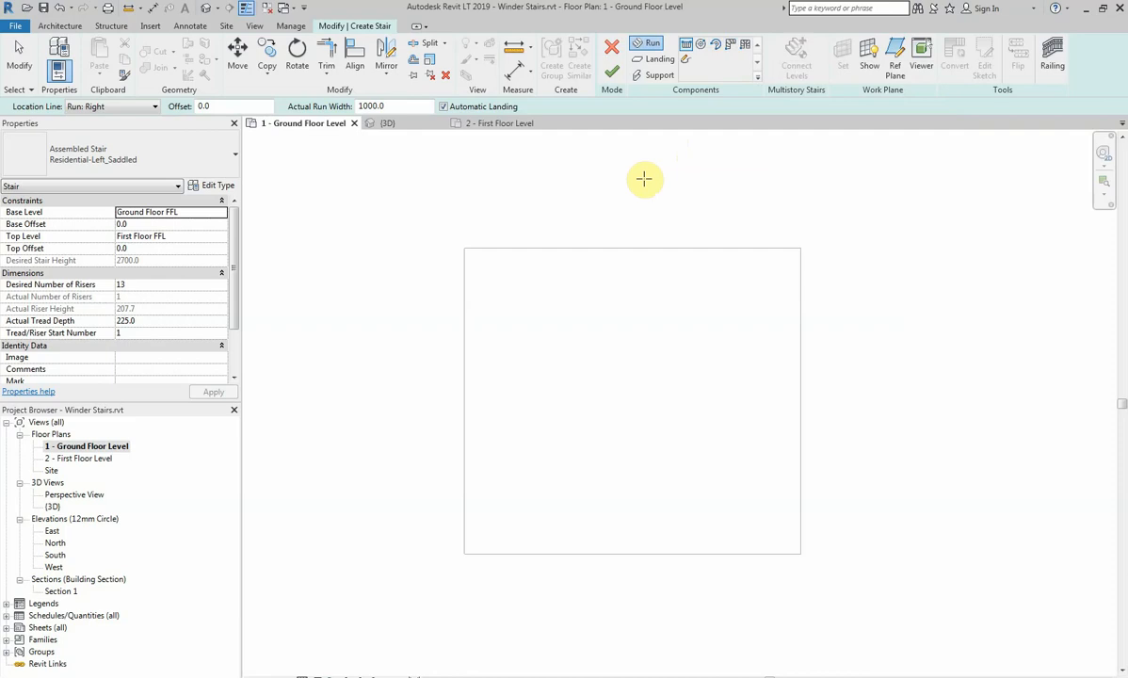
mouse_move(685, 58)
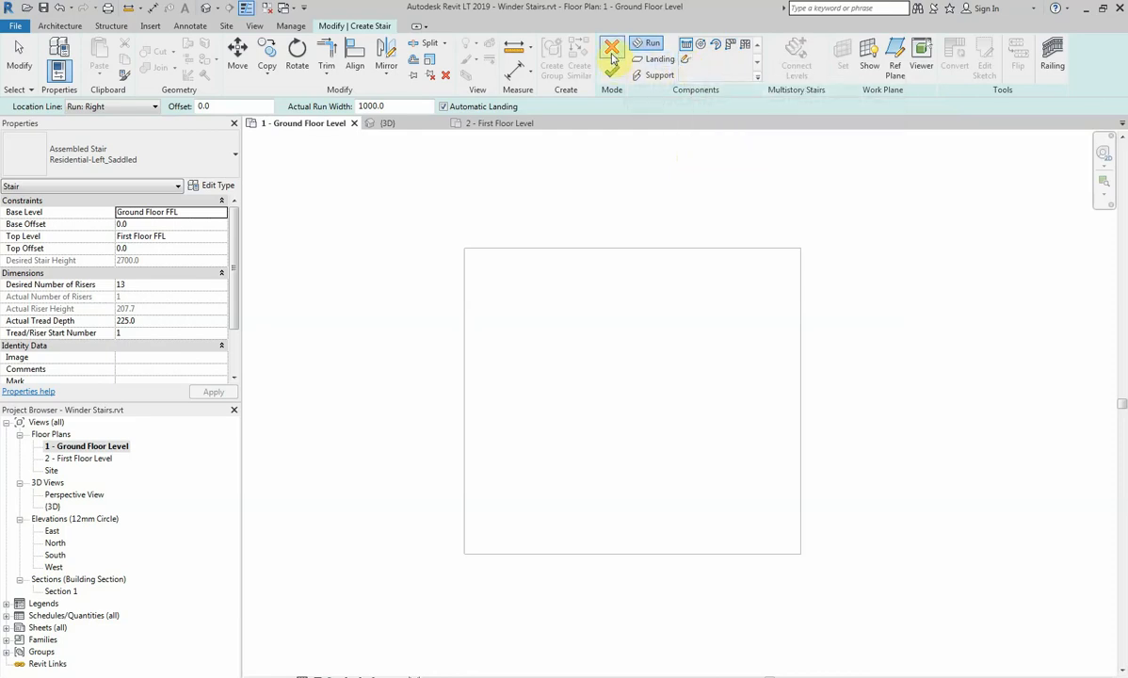
Step: Cancel the stair edit and import Winder Stairs 02.dwg into the plan
left_click(613, 46)
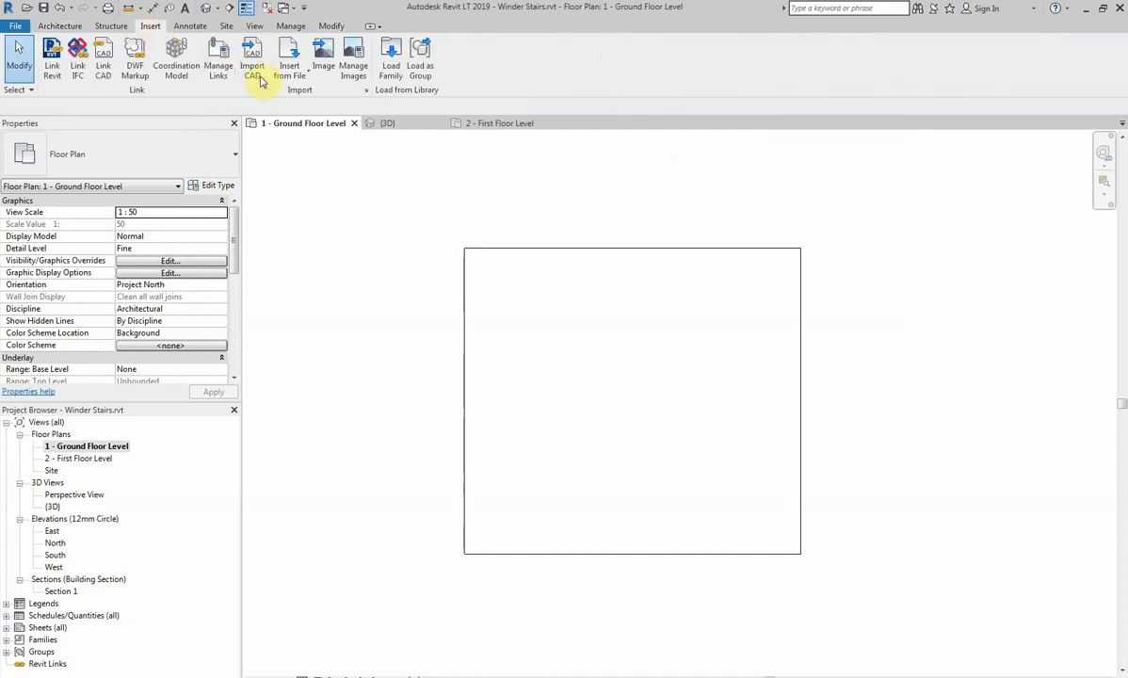
left_click(252, 53)
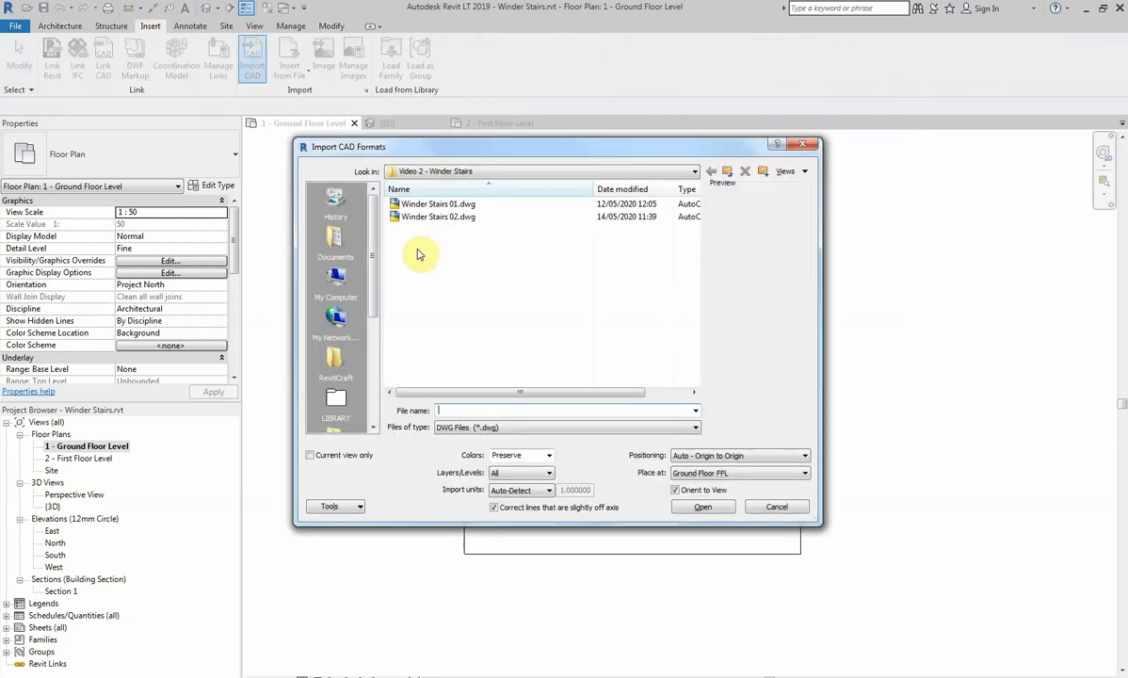
left_click(437, 217)
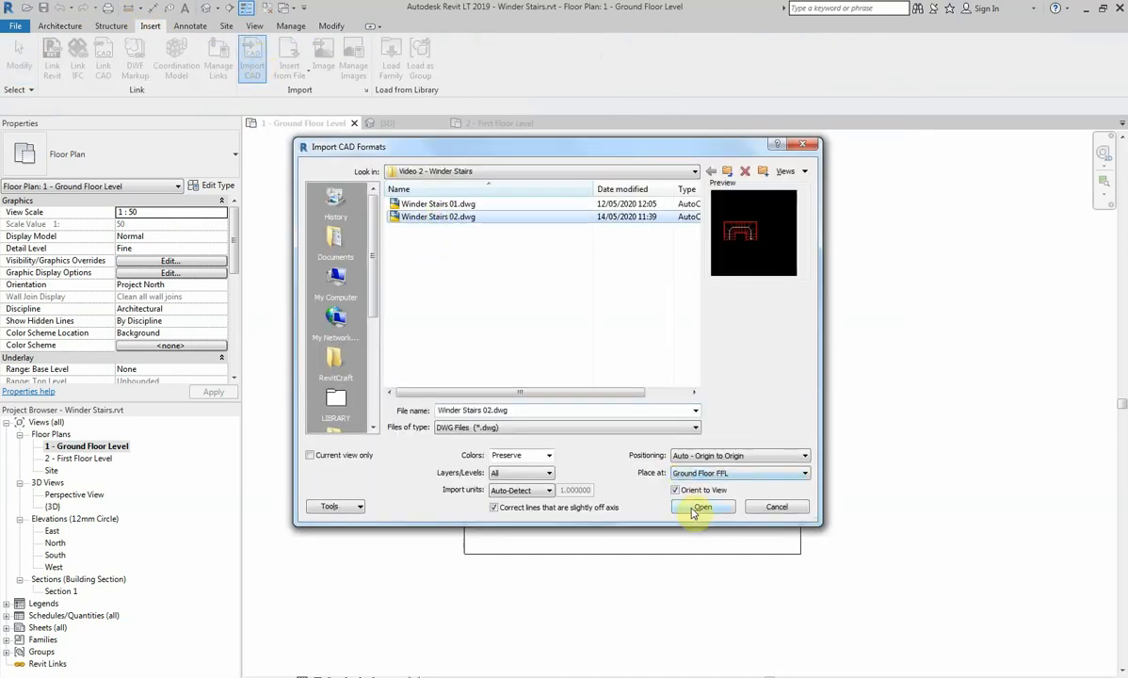
left_click(700, 507)
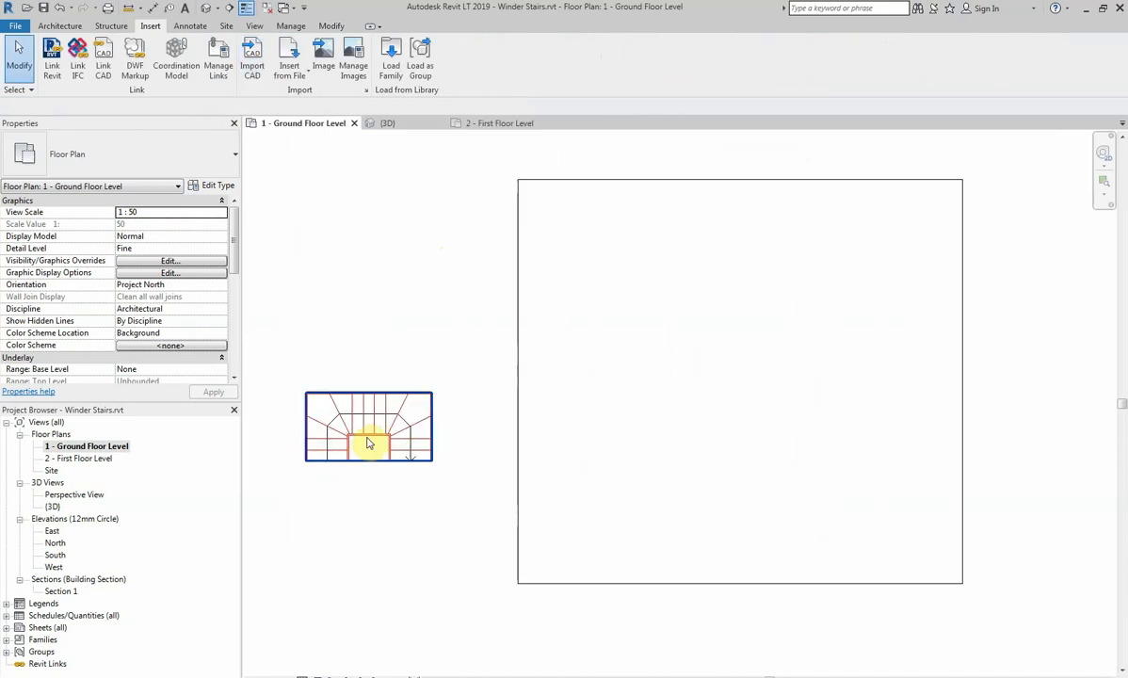
left_click(368, 426)
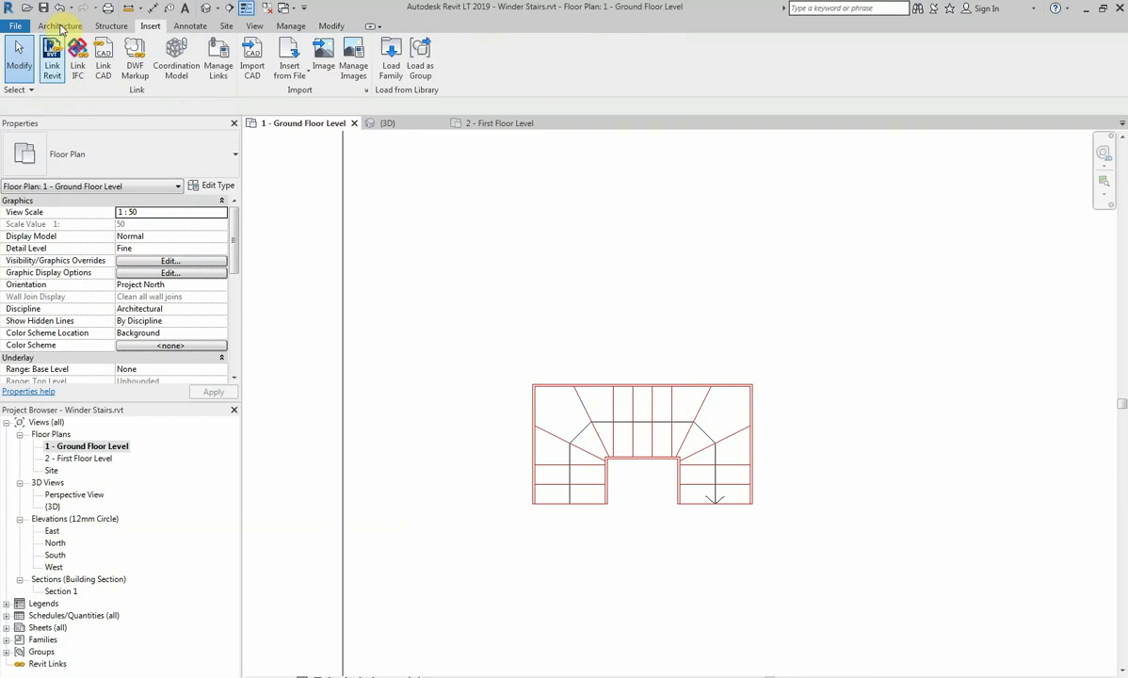
Step: Begin an assembled residential stair set to 14 desired risers
left_click(60, 27)
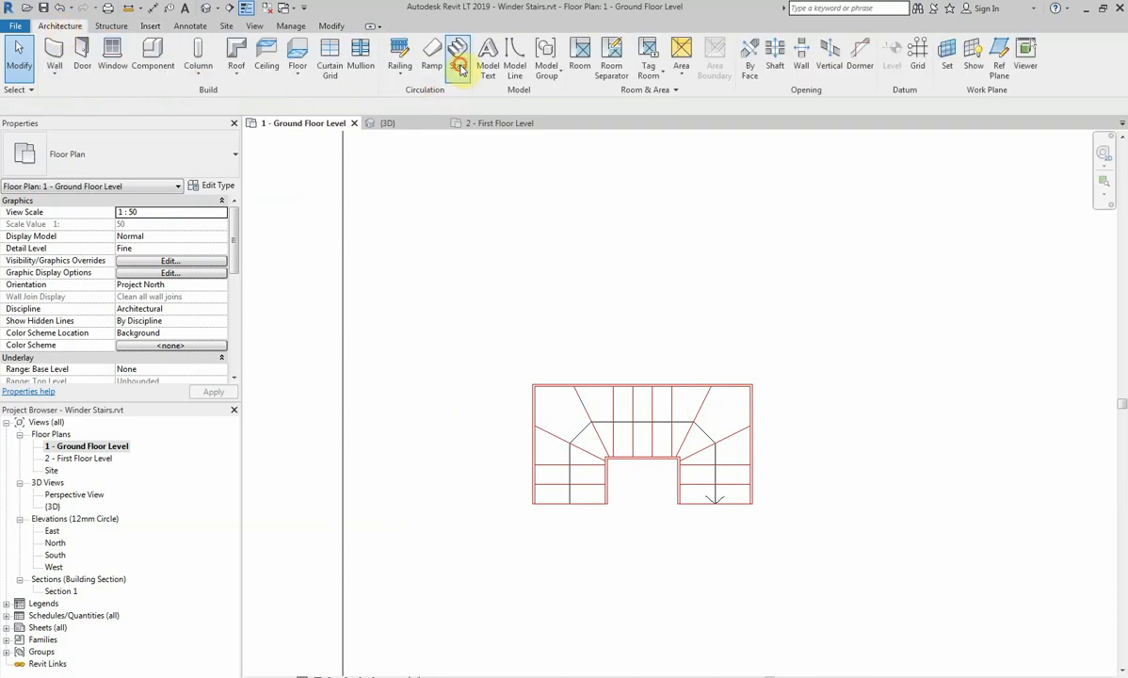
left_click(458, 53)
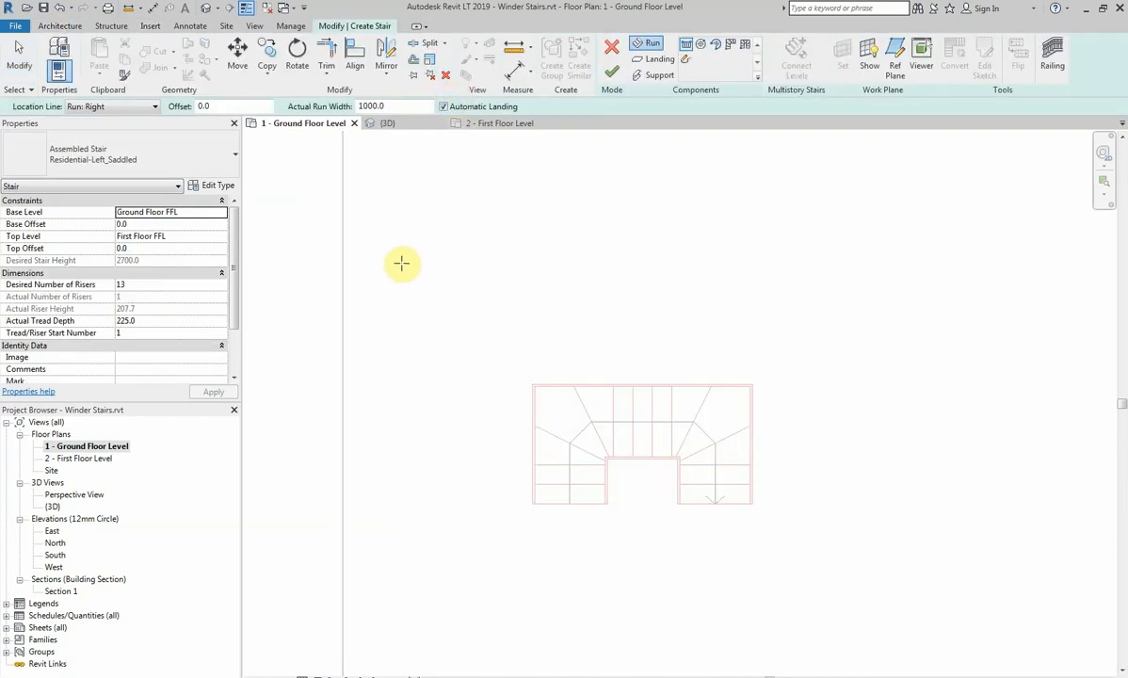
mouse_move(123, 158)
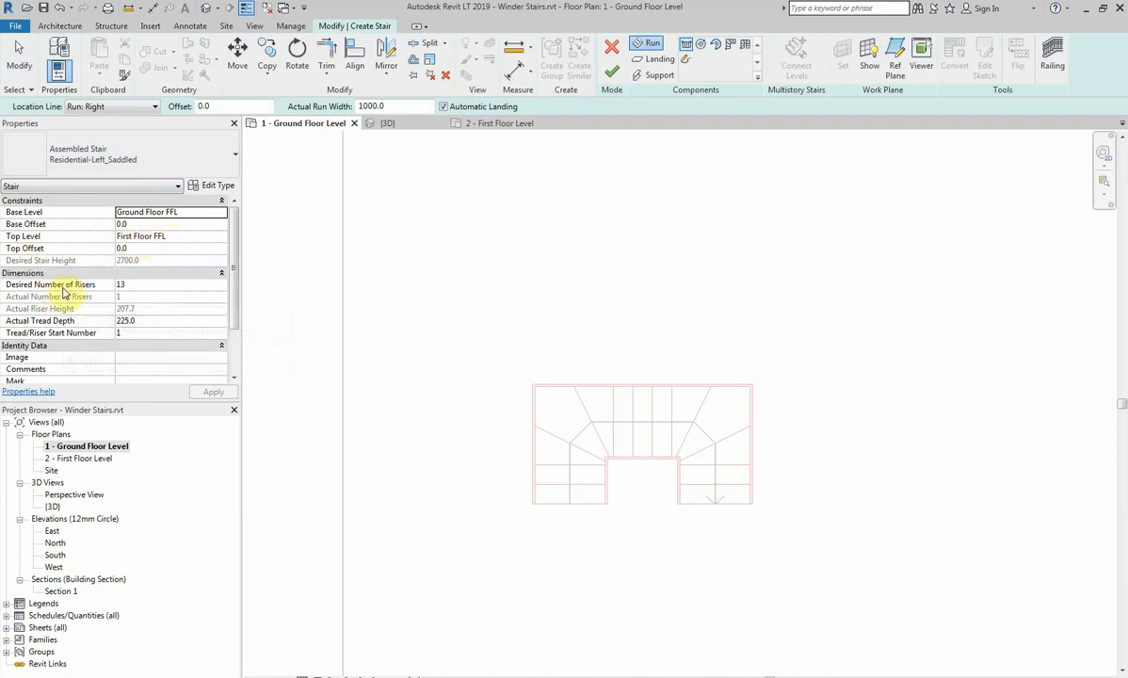
type("14")
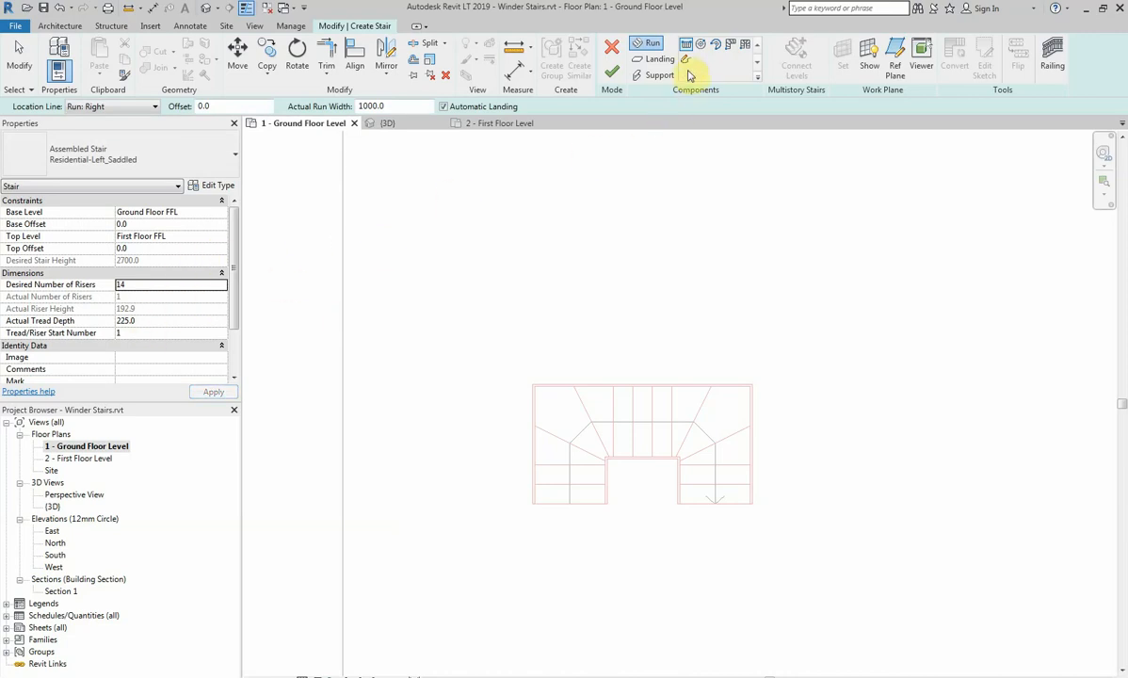
mouse_move(686, 63)
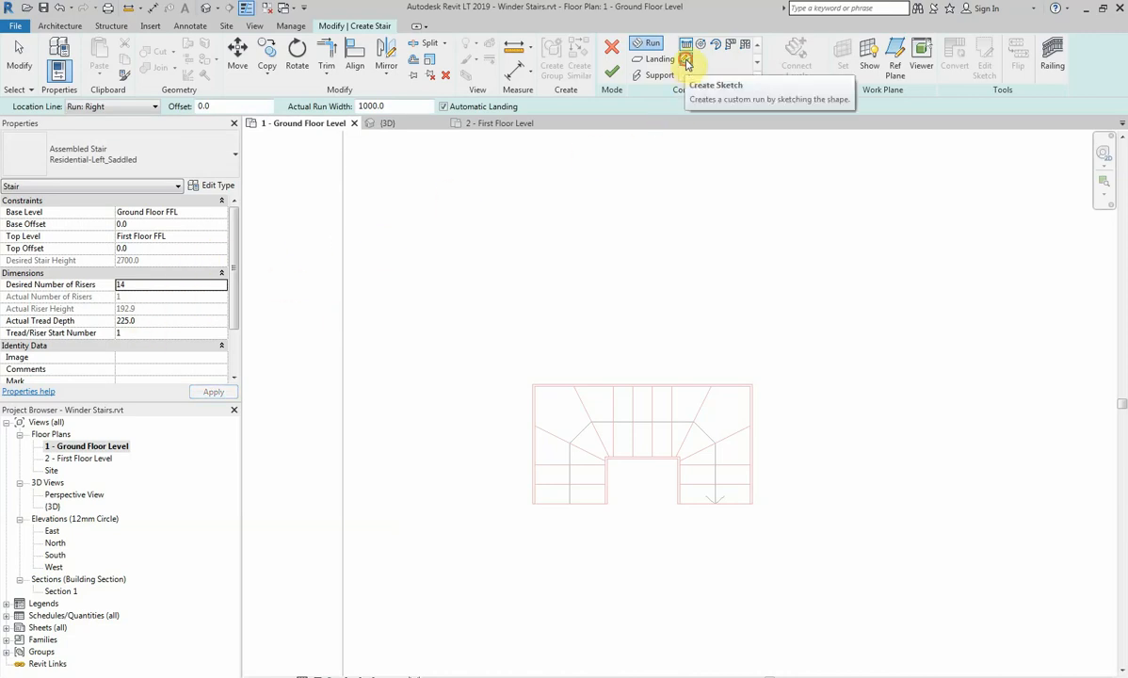
Step: Switch the stair to sketch mode for a custom boundary run
left_click(687, 59)
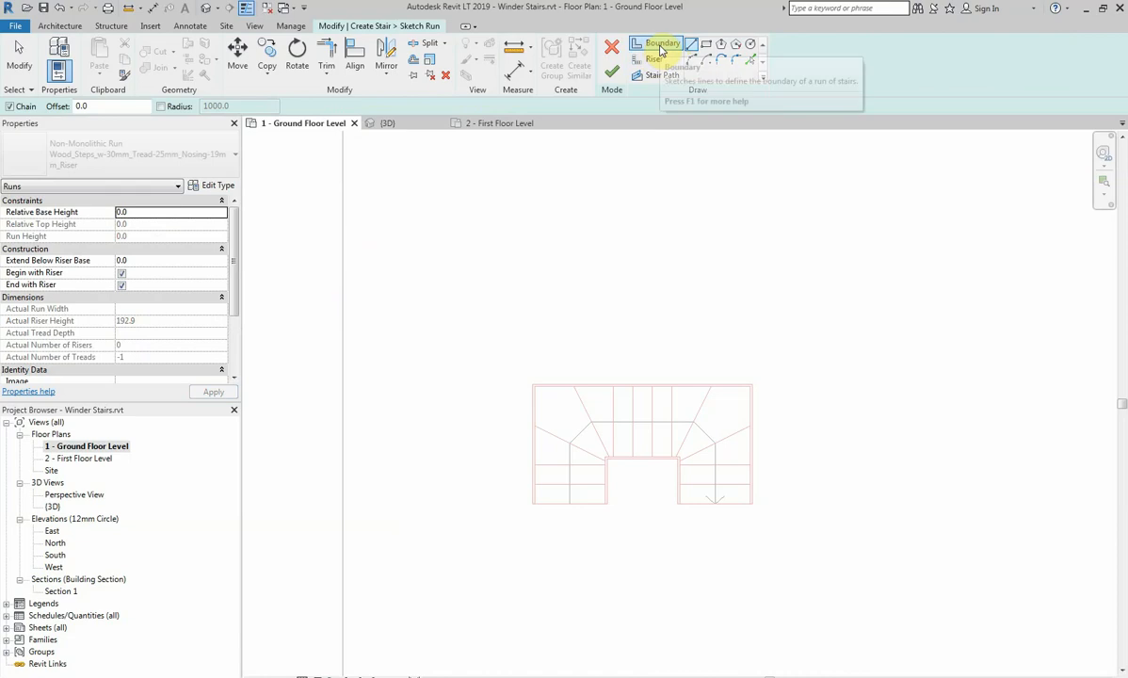
mouse_move(749, 69)
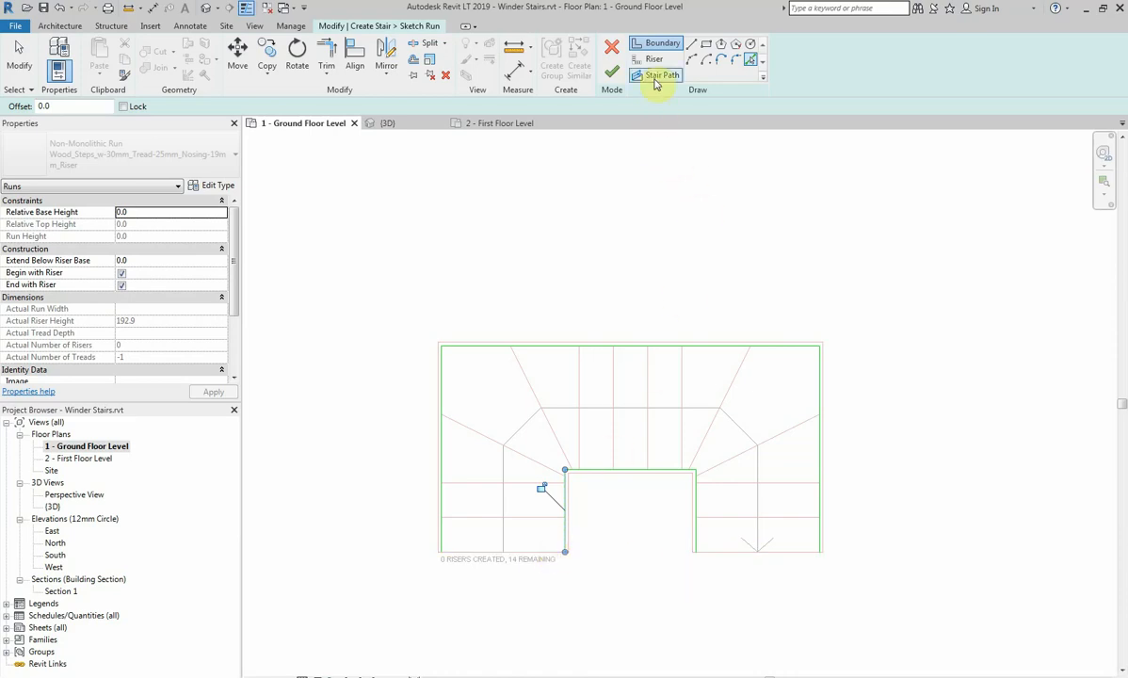
mouse_move(656, 58)
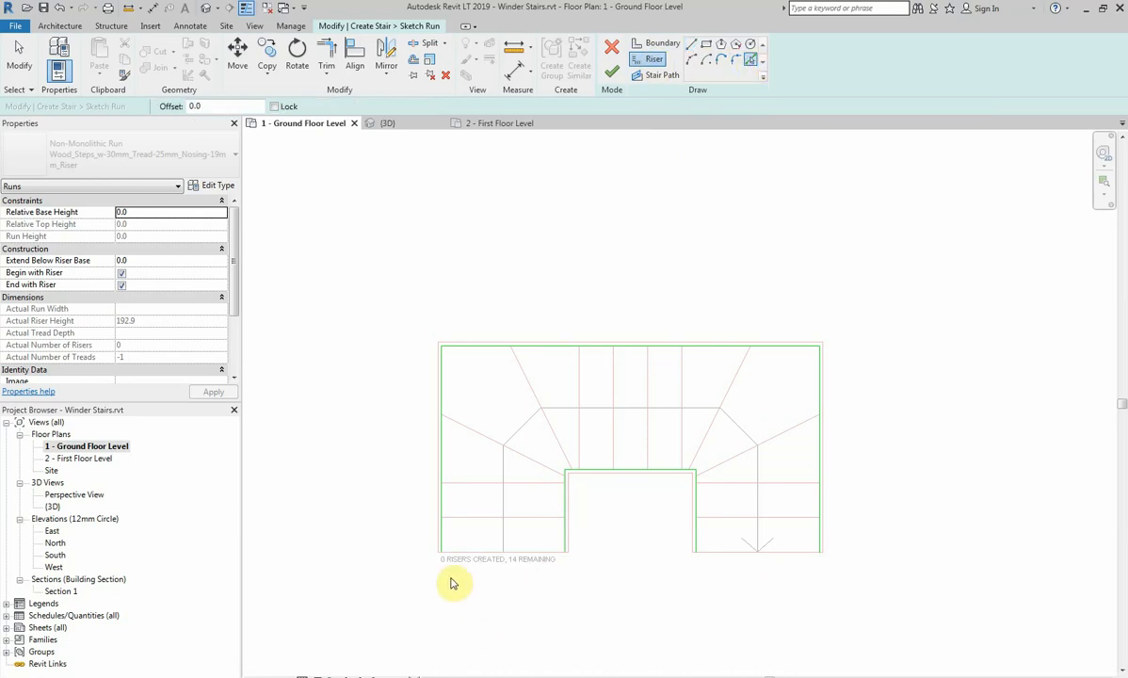
mouse_move(474, 580)
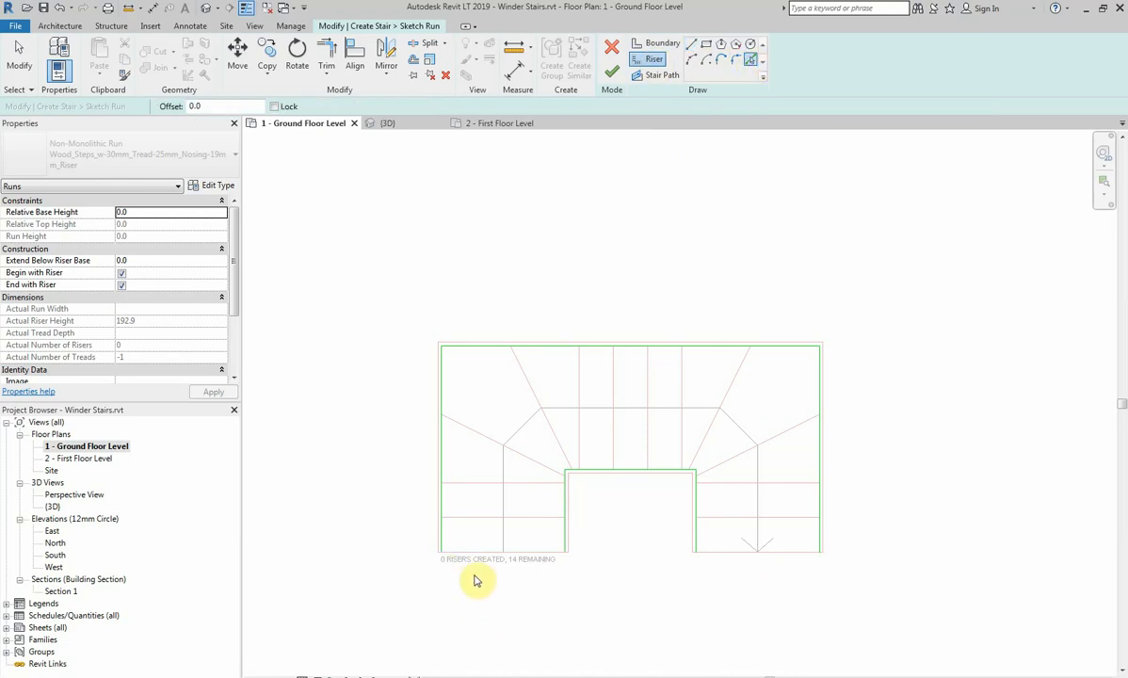
mouse_move(565, 584)
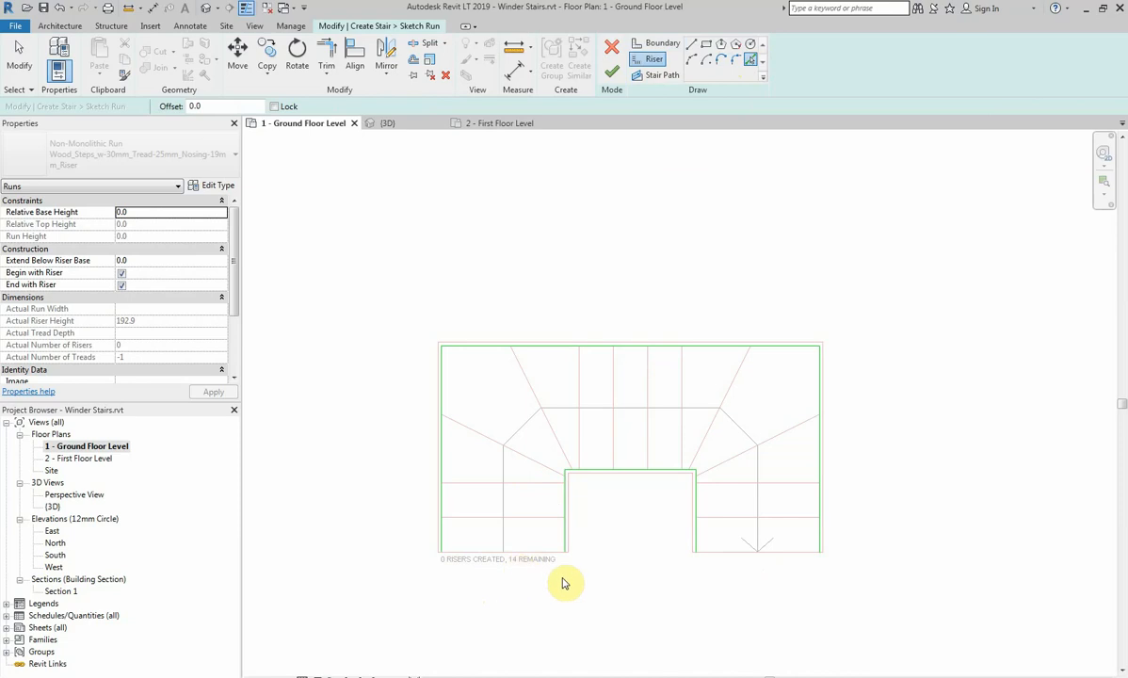
mouse_move(550, 557)
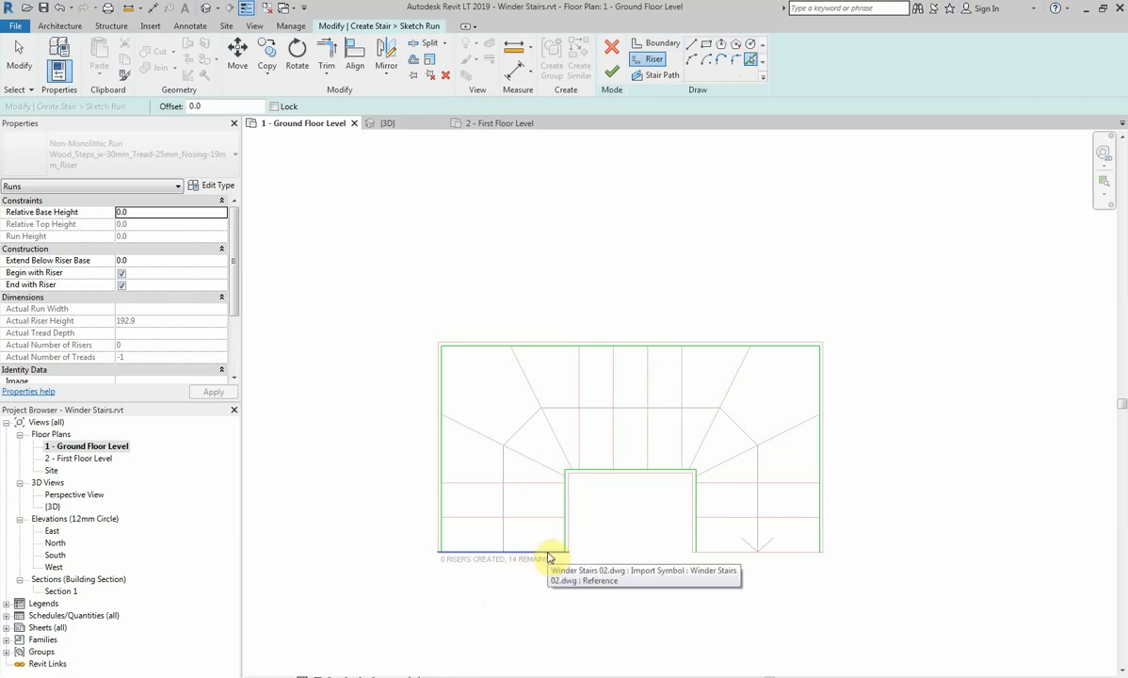
Step: Sketch the riser lines across the CAD tread edges
left_click(550, 558)
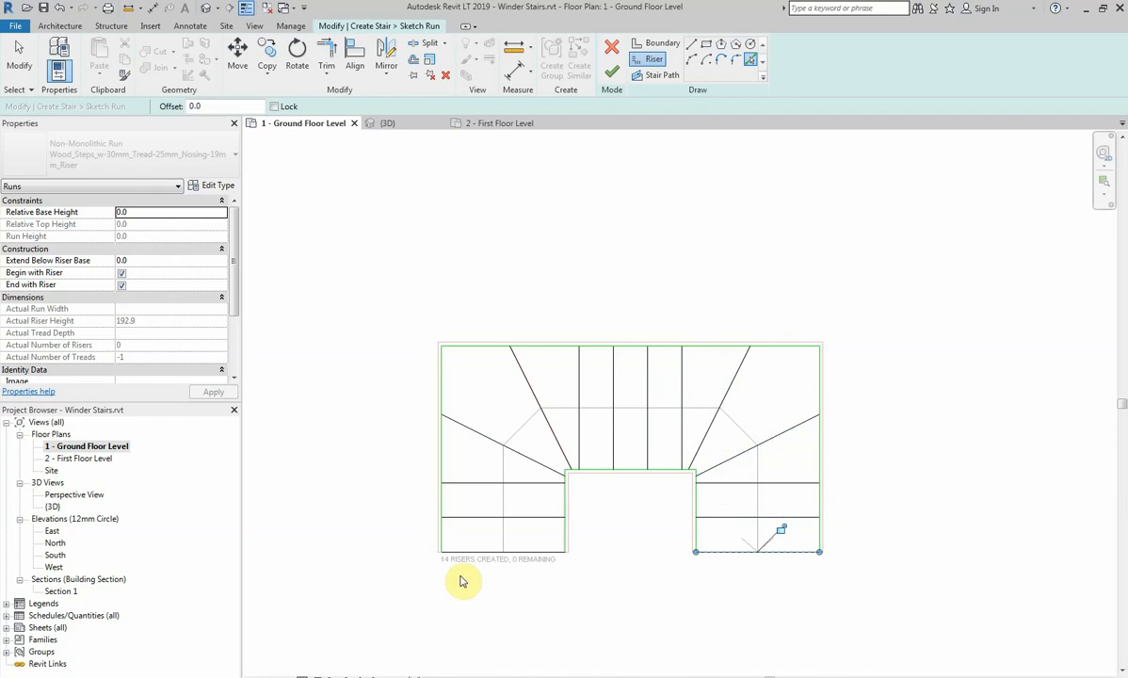
mouse_move(695, 324)
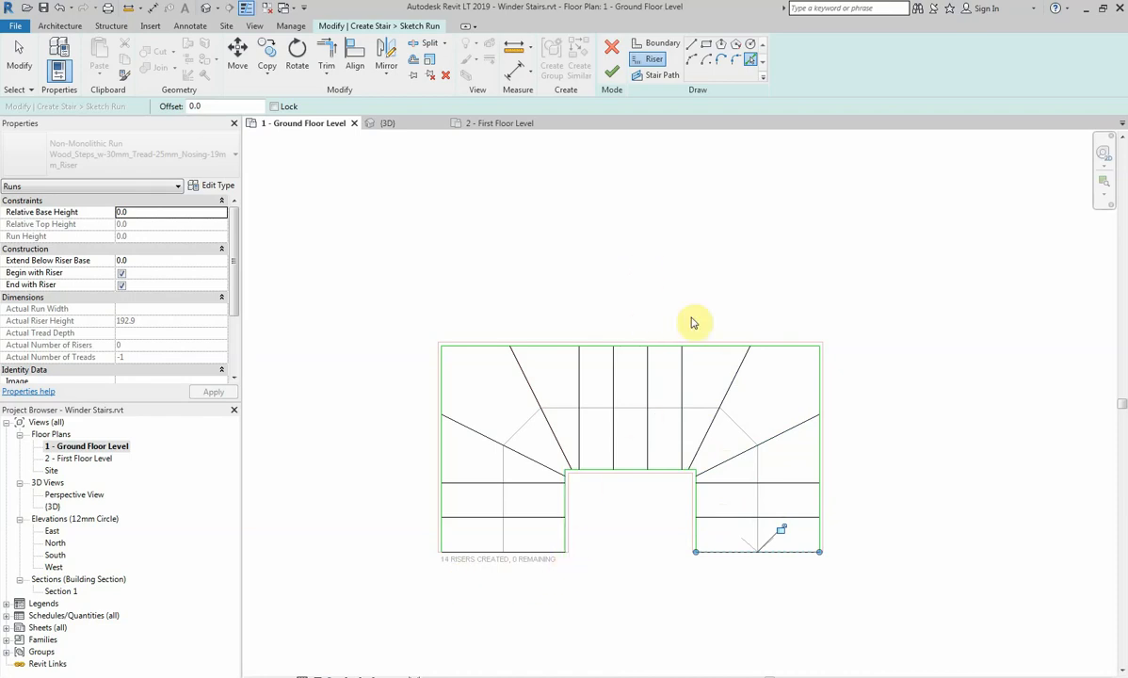
mouse_move(656, 87)
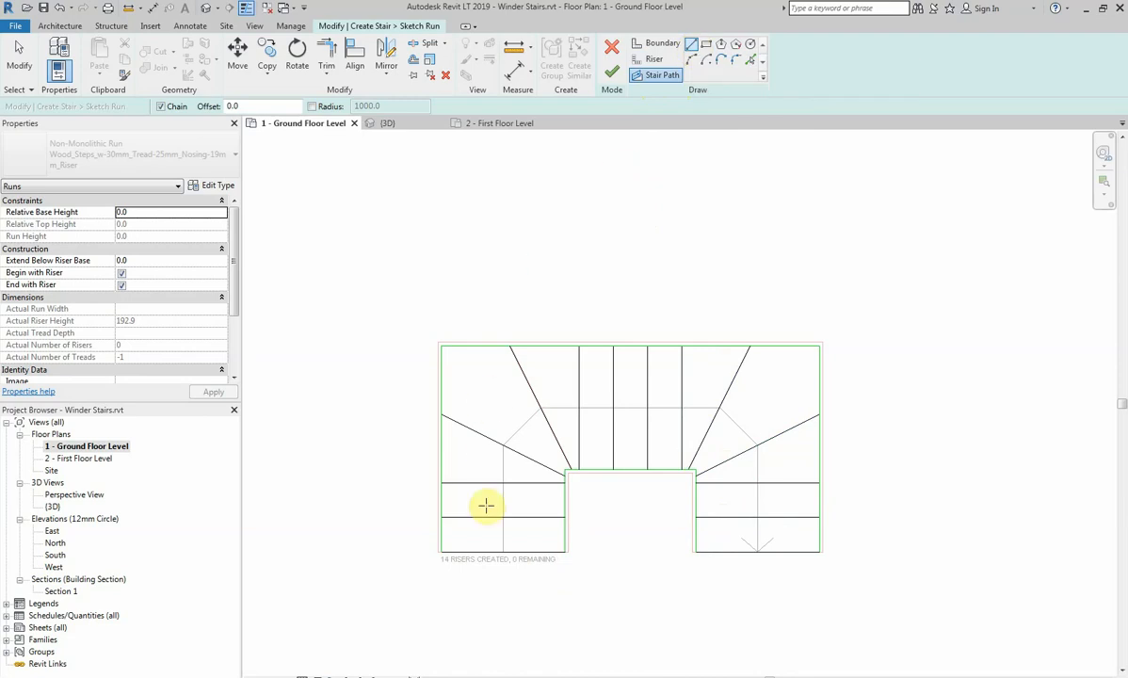
mouse_move(504, 550)
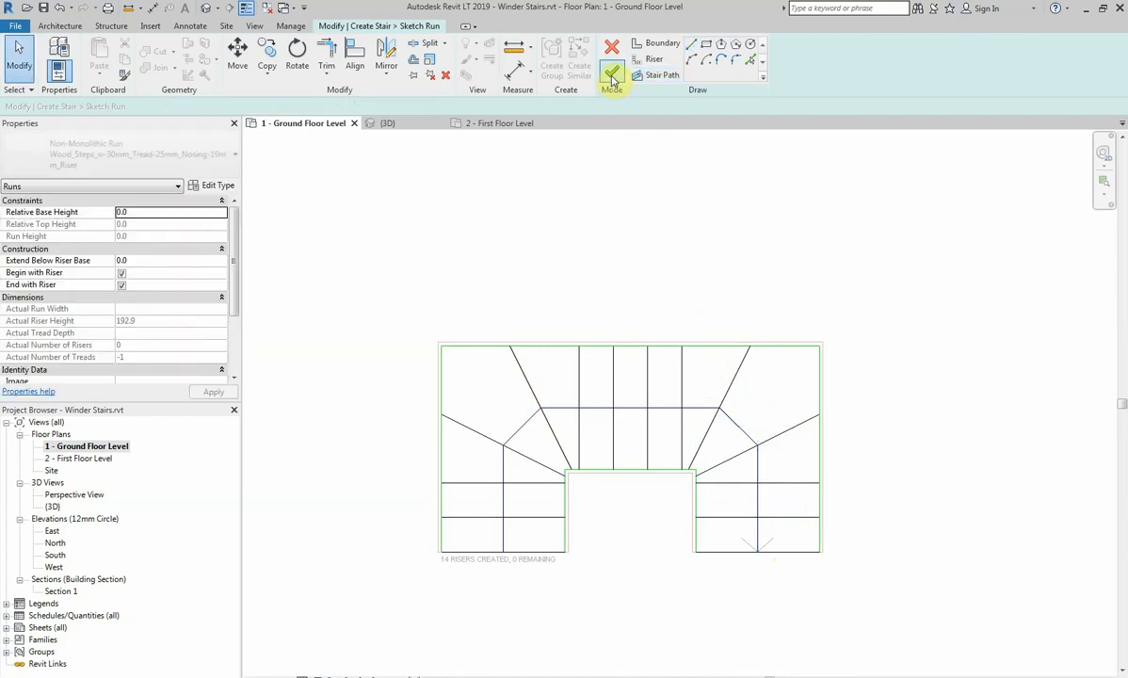
mouse_move(612, 83)
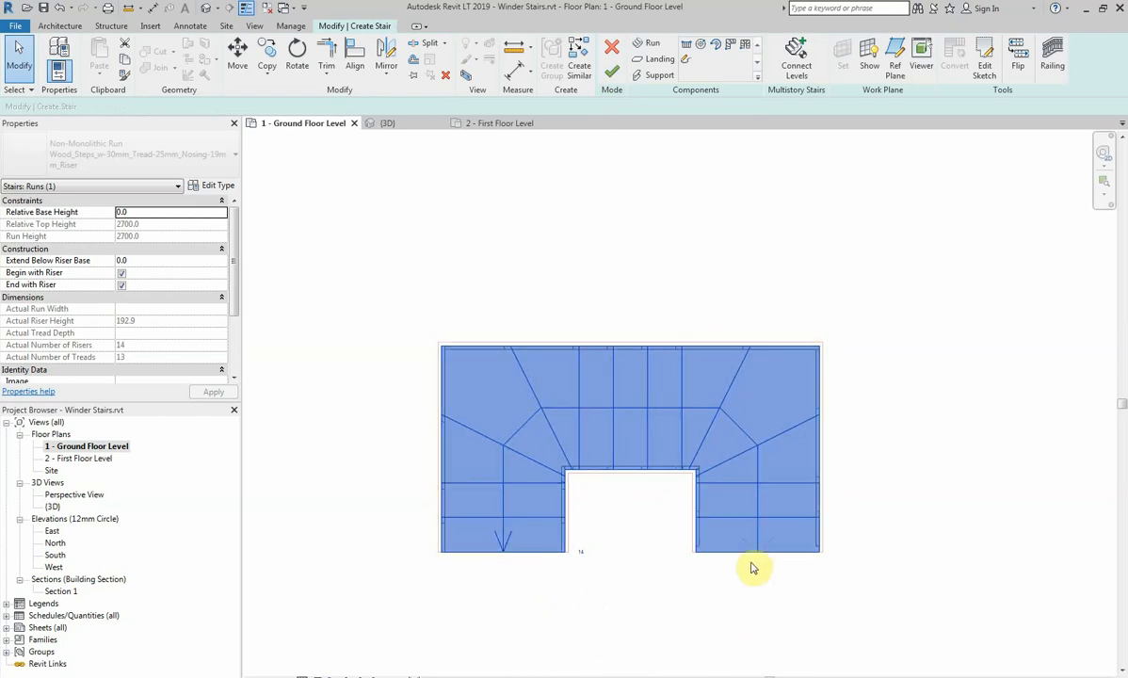
mouse_move(1017, 55)
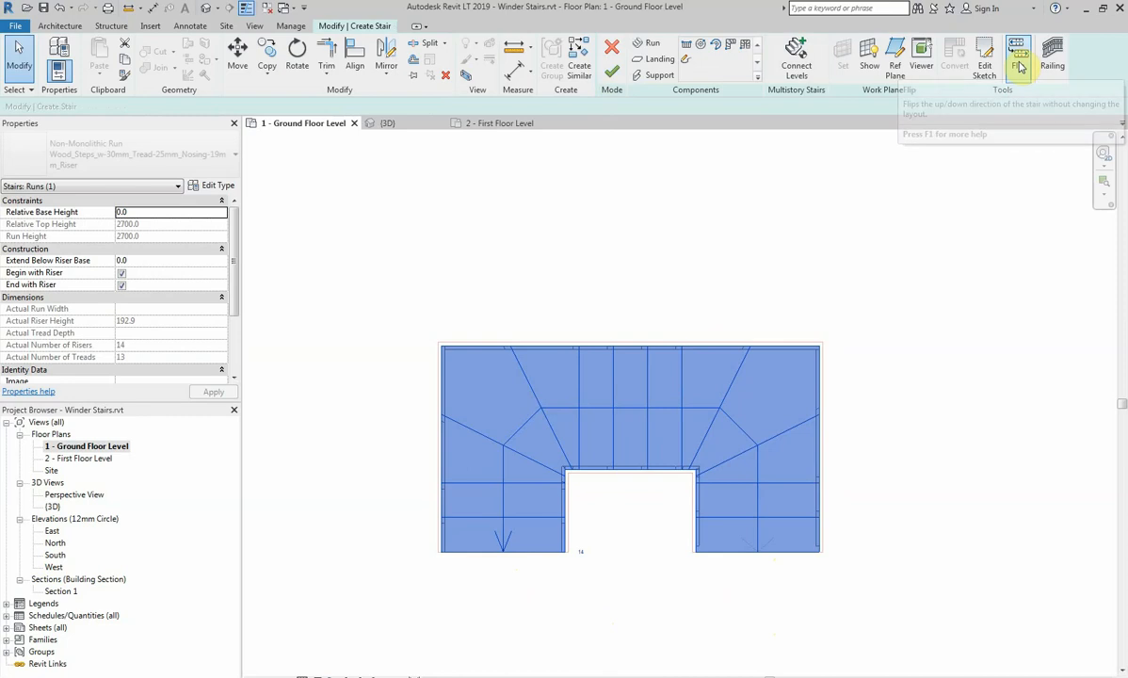
mouse_move(1019, 57)
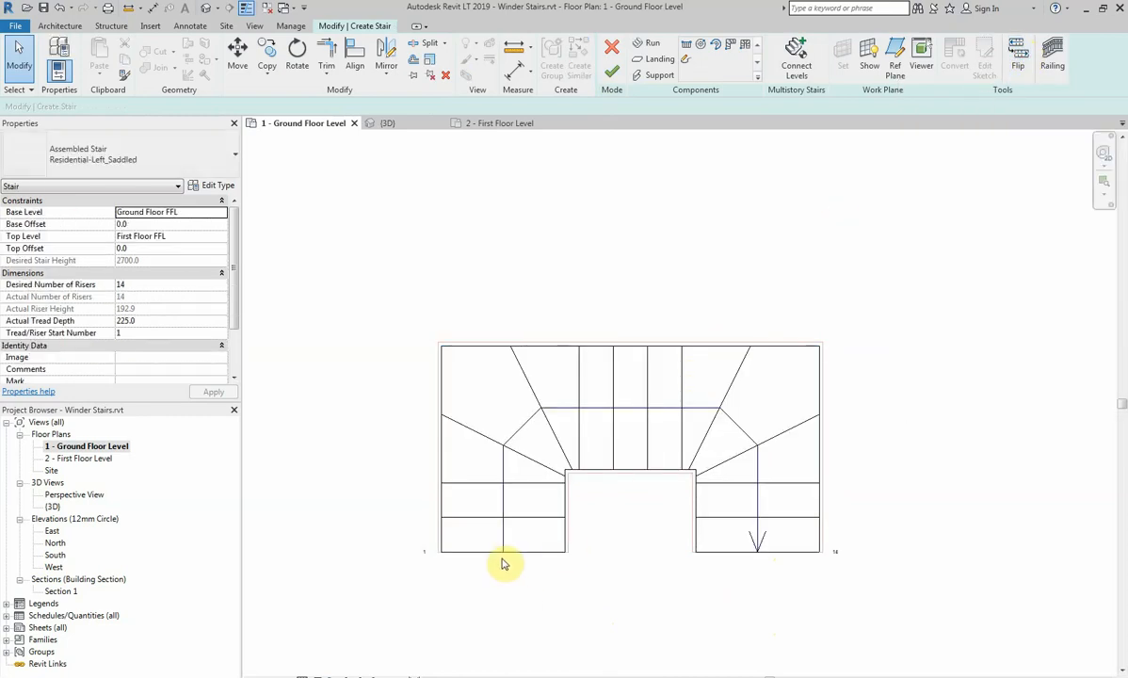
mouse_move(780, 565)
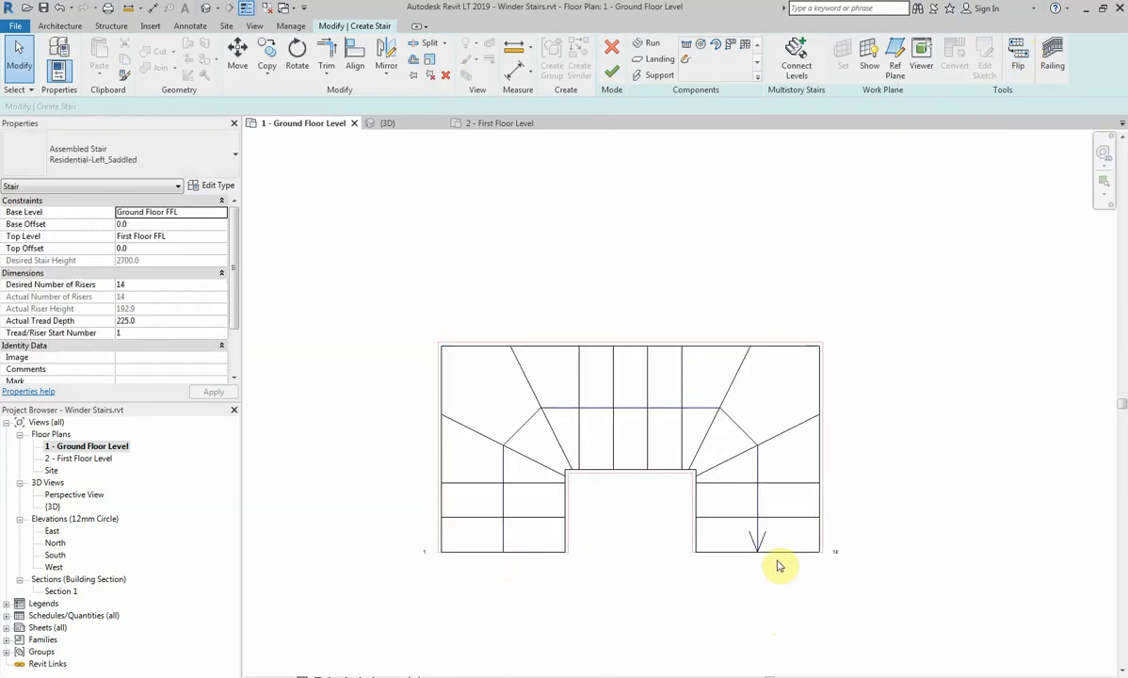
mouse_move(613, 132)
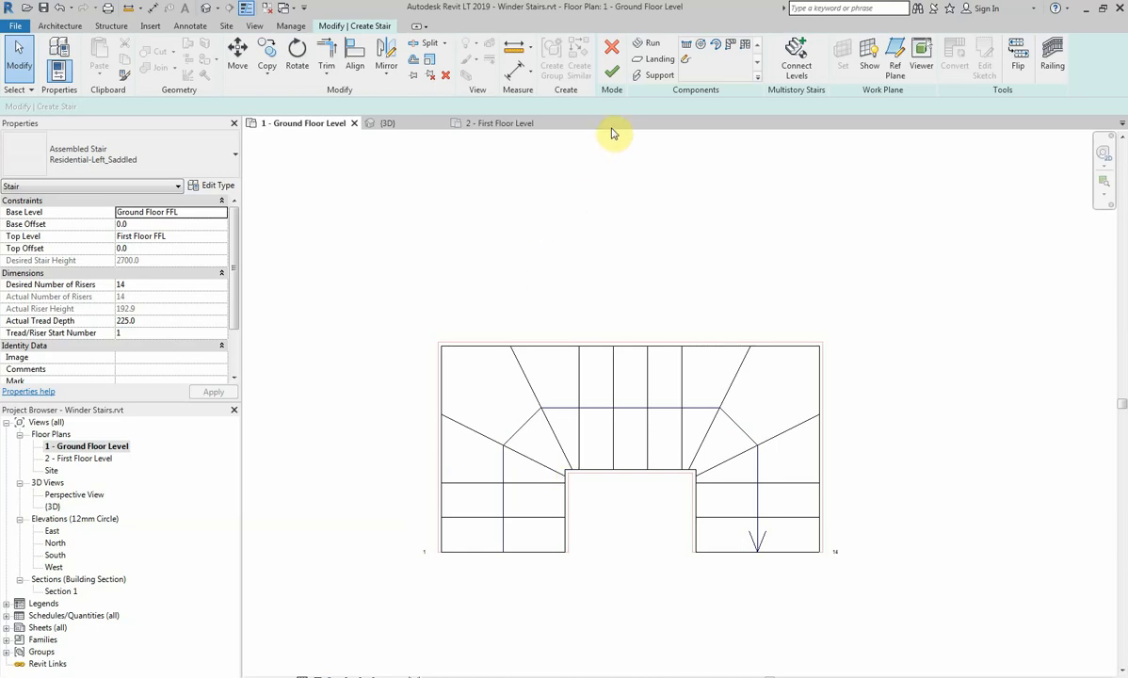
mouse_move(612, 74)
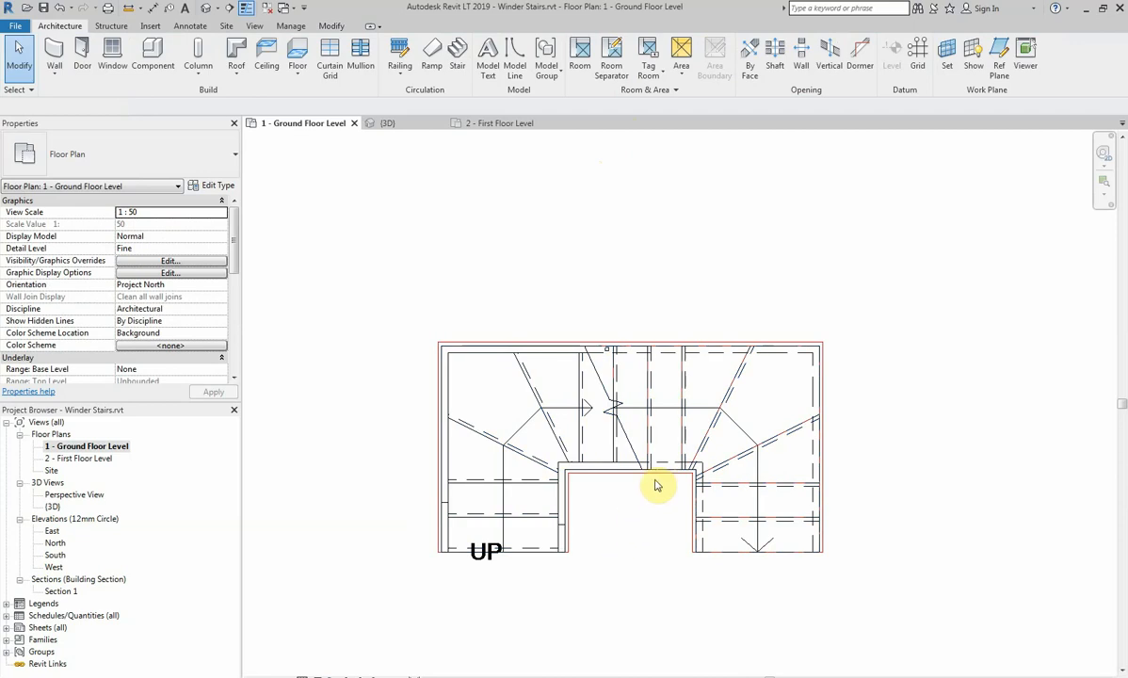
left_click(656, 482)
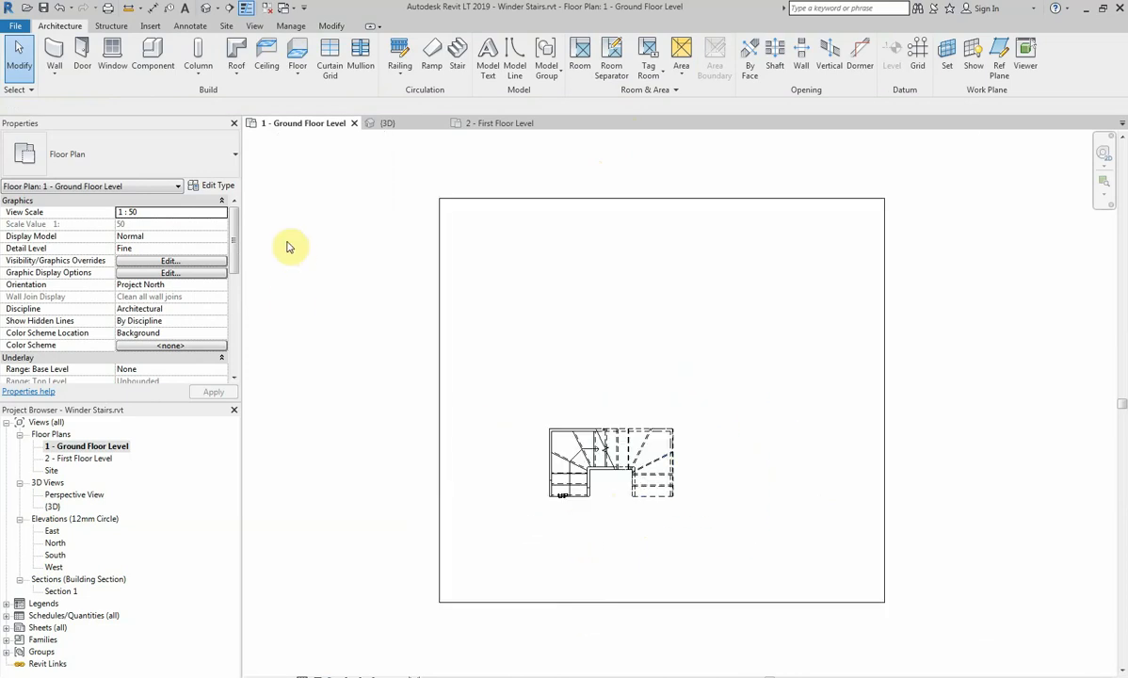
left_click(382, 122)
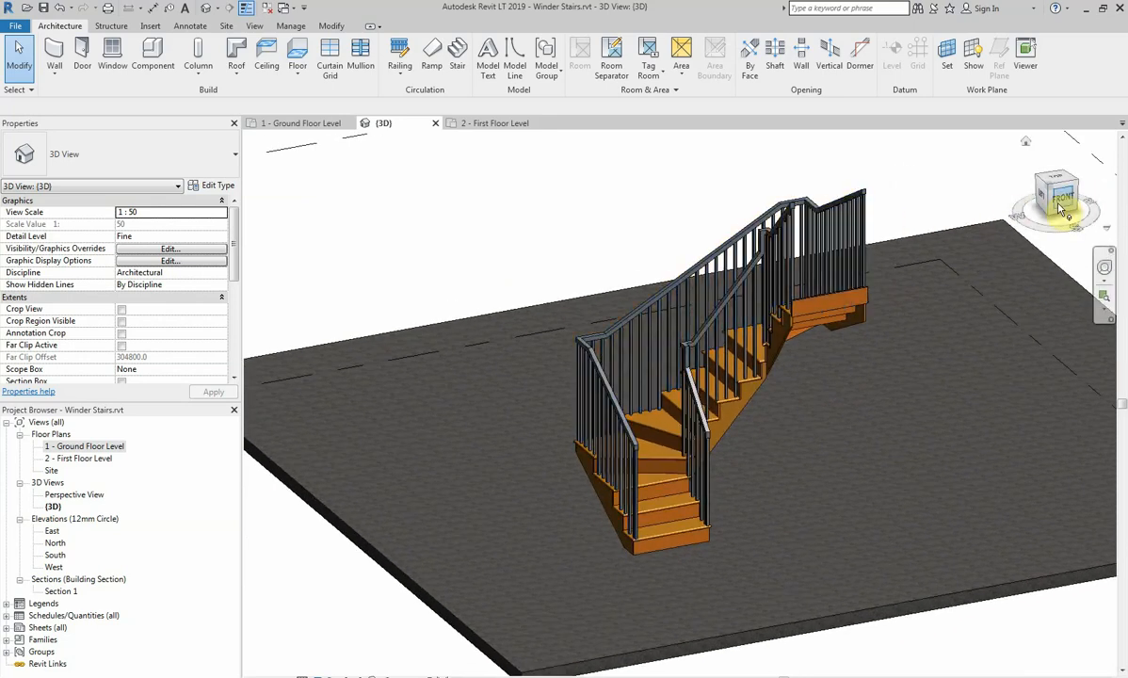
mouse_move(1063, 200)
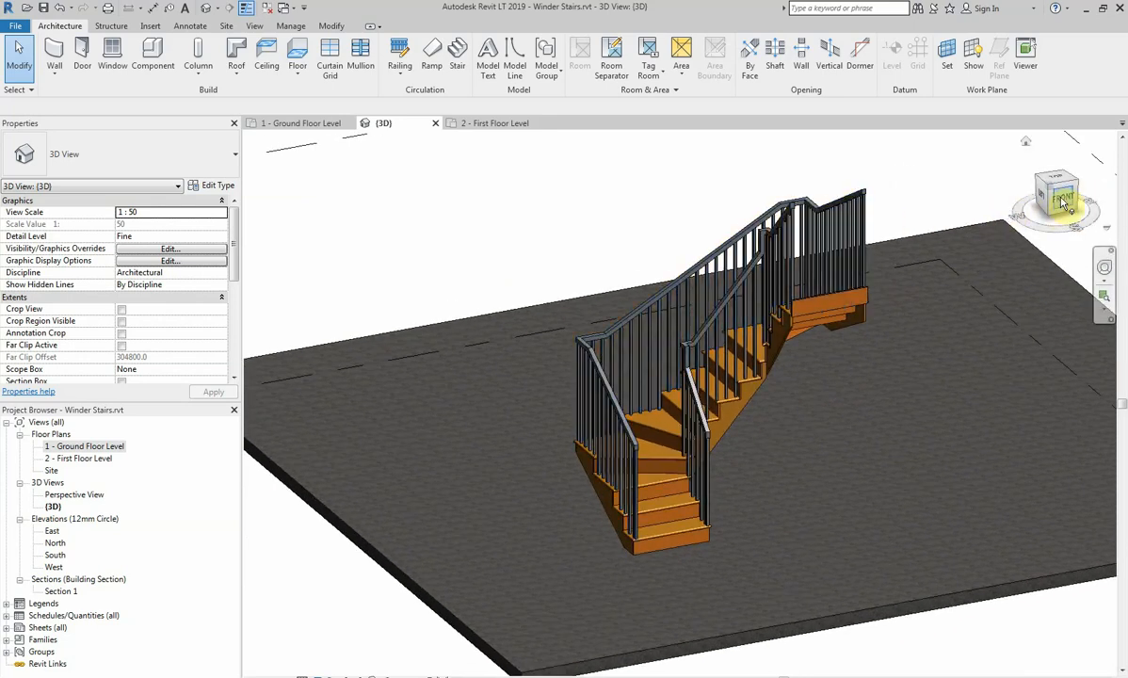